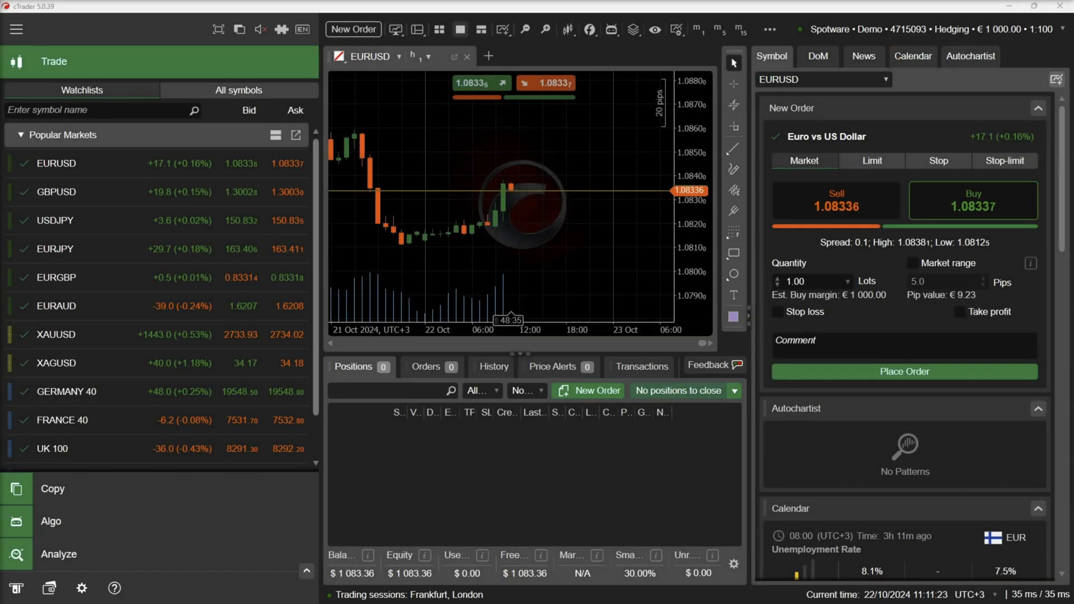
Start a new blank indicator and name it Trading Sessions
left_click(50, 520)
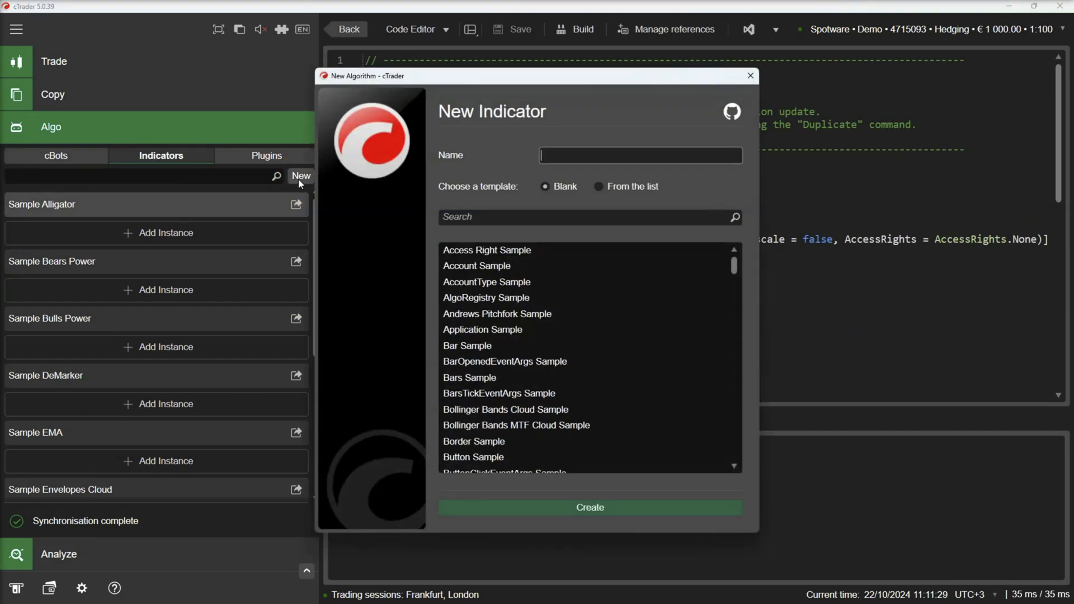
type("Trading Sessio")
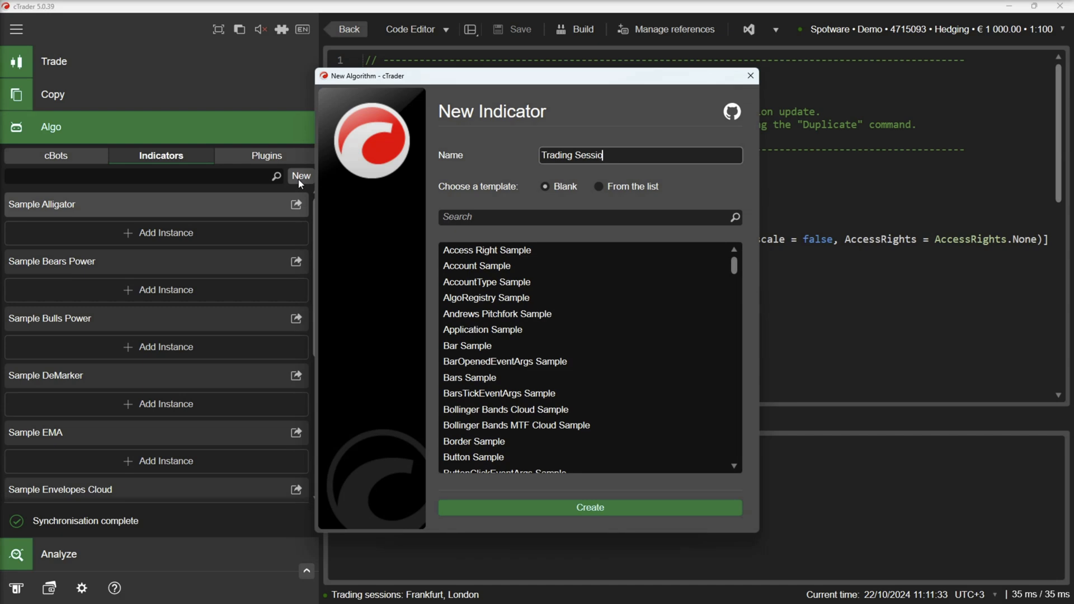
type("ns")
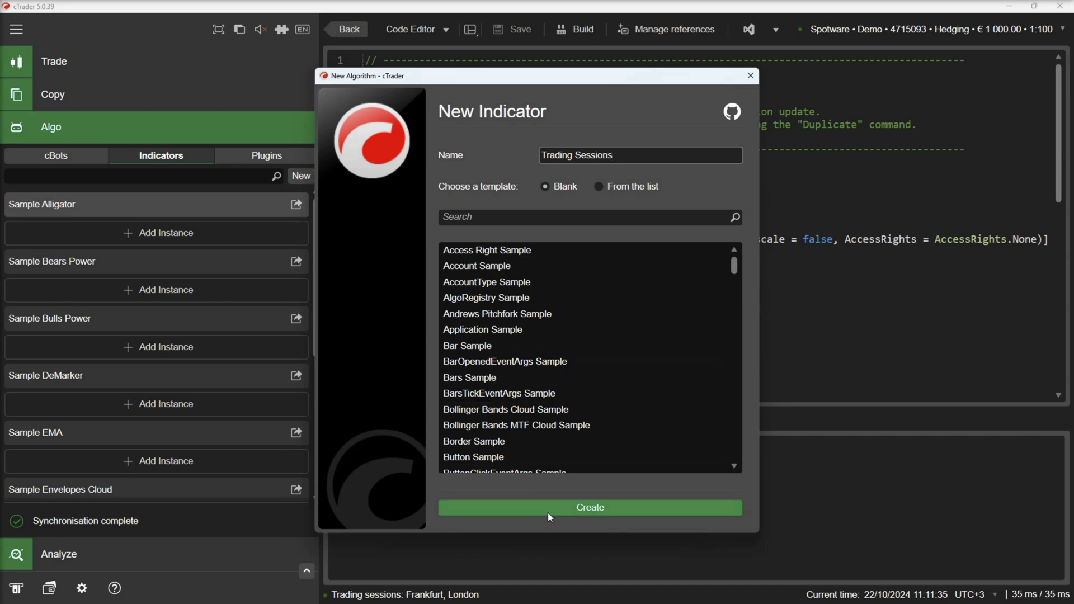
Create the indicator, set IsOverlay = true, and delete the sample Parameter, Output and Print lines
left_click(589, 507)
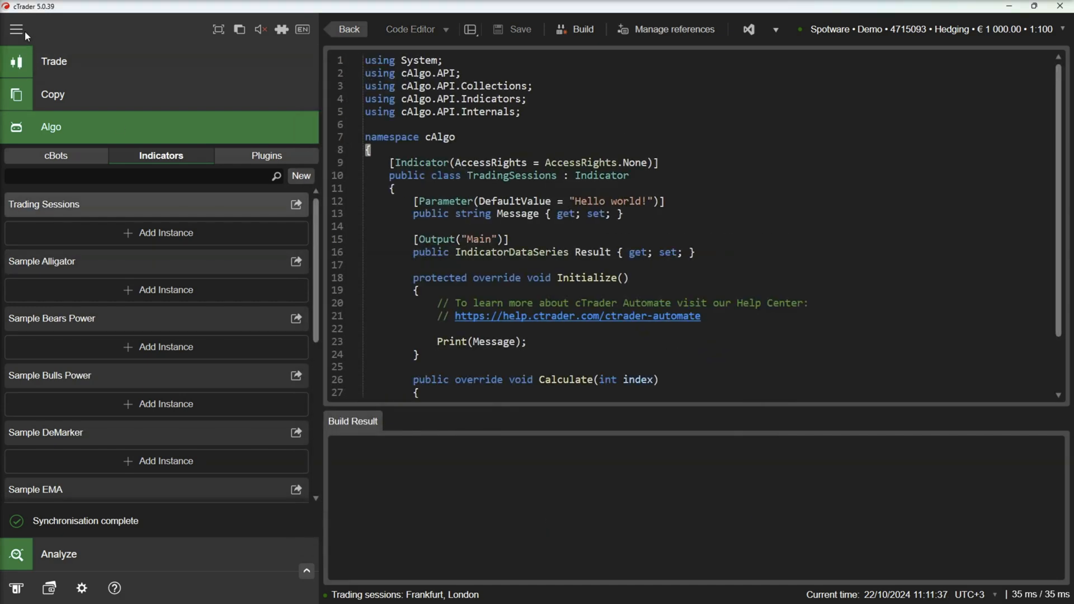
left_click(17, 29)
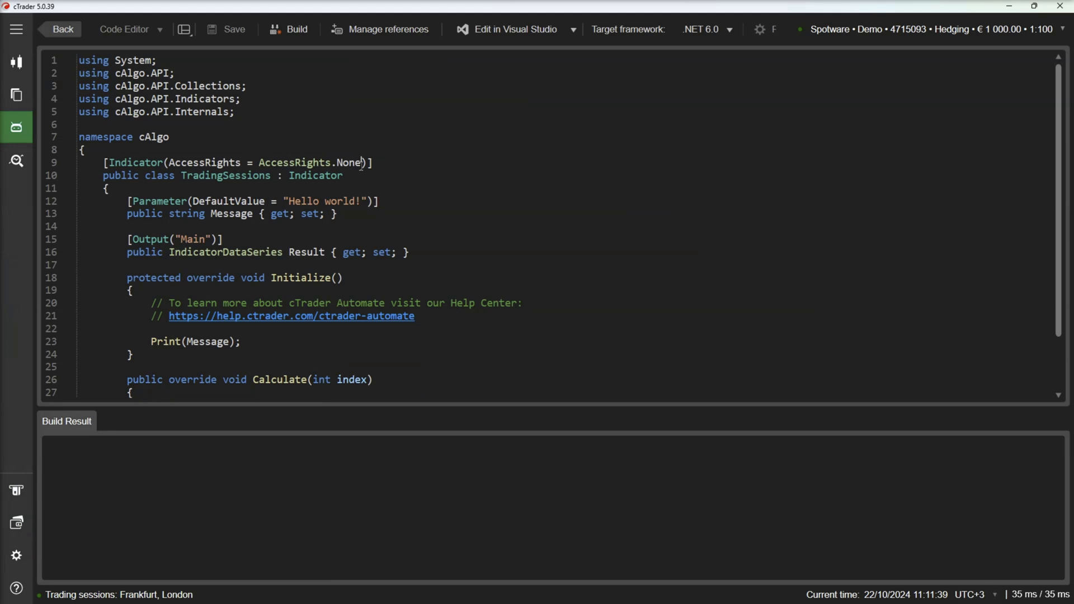
type(",")
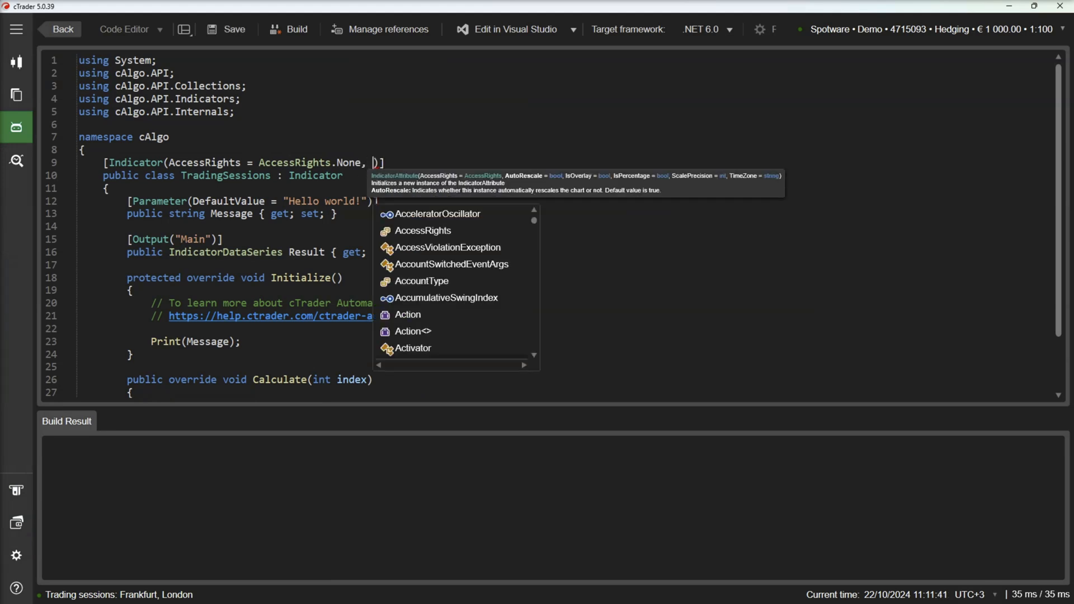
type("IsOverlay =")
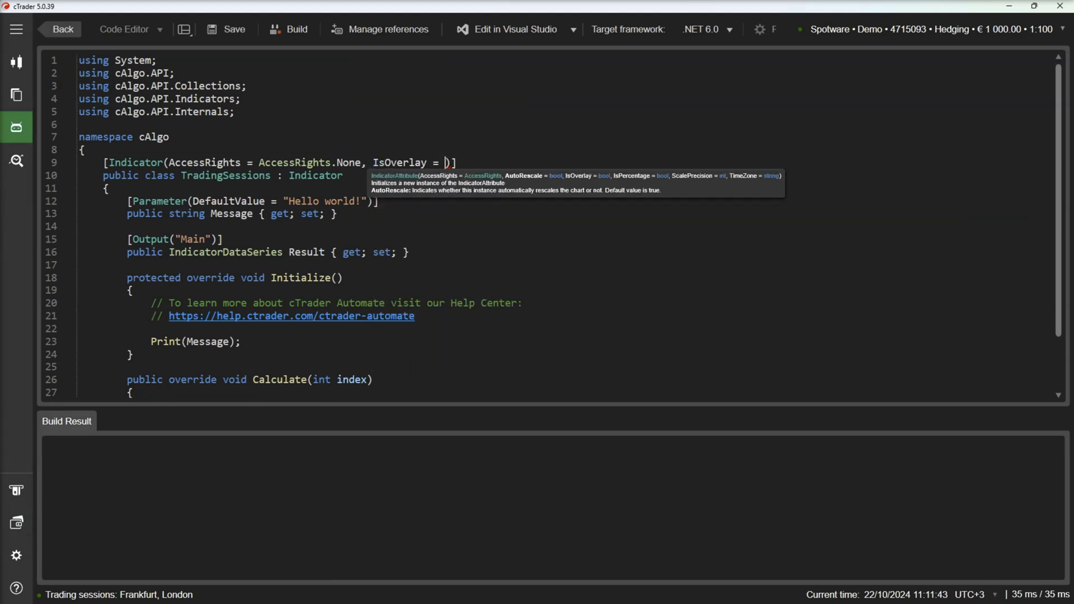
type("true")
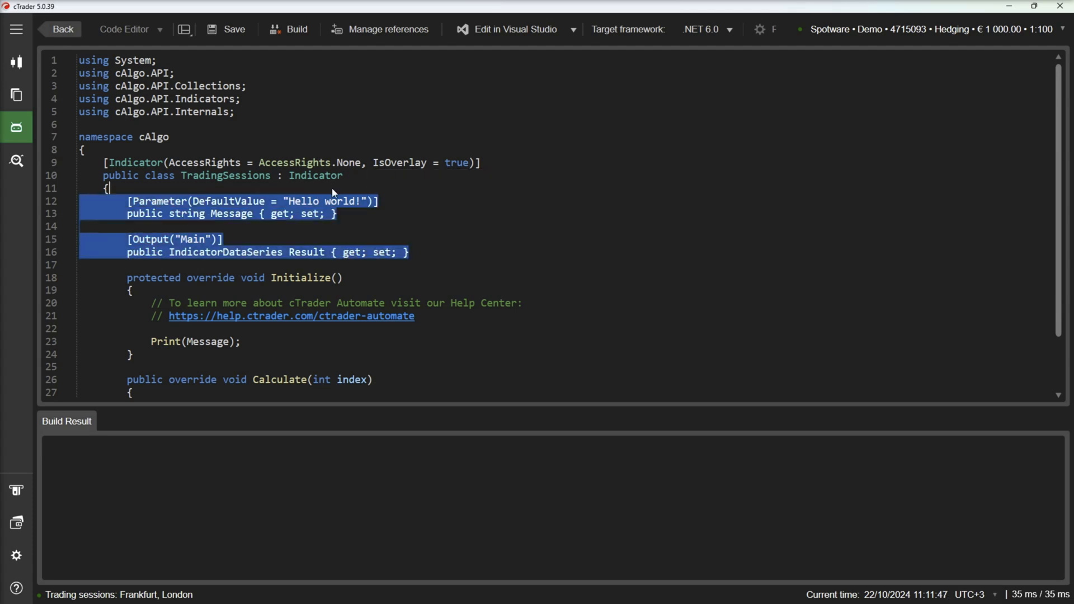
key("Delete")
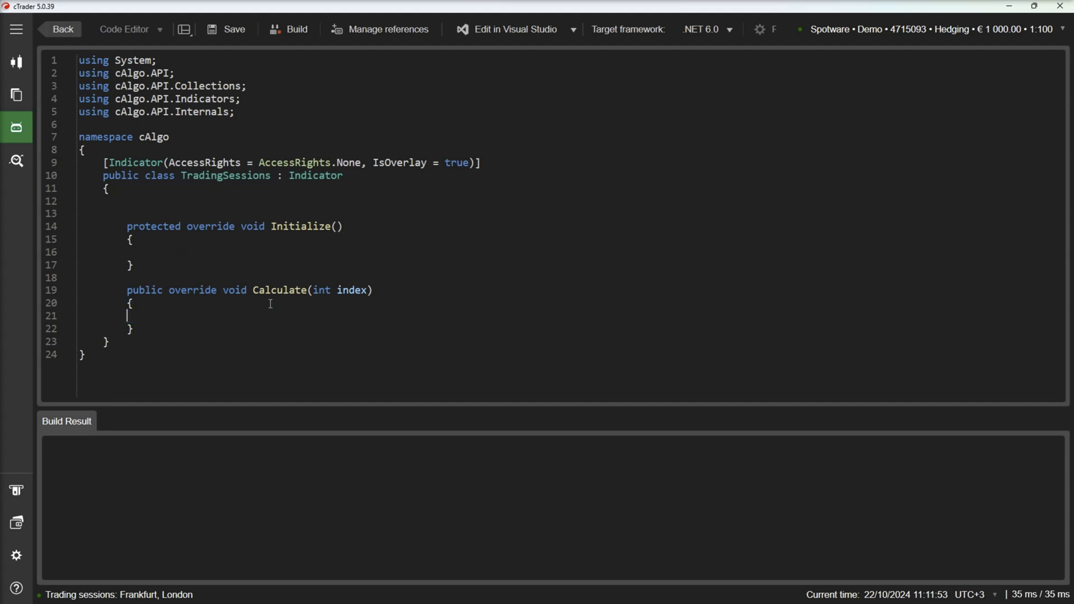
Define londonOpen/londonClose times from Server.Time in Greenwich Standard Time
type("Timesp")
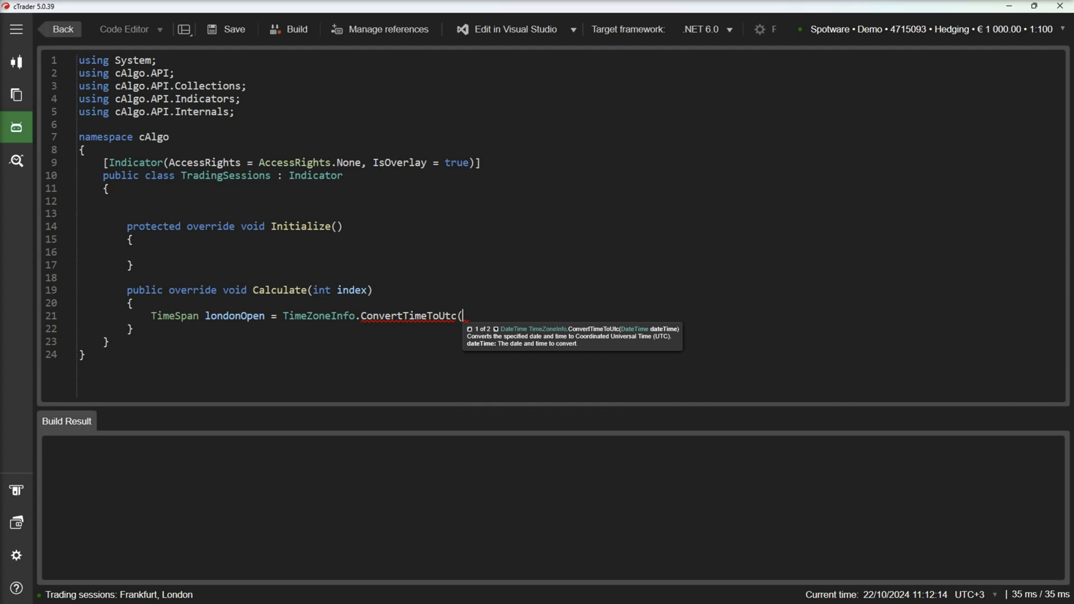
type("new DateTime(Server.Time.Year, Server.Time.Month, Server.Time.Day, 9,0,0),")
type("TimeZoneInfo.FindSystemTimeZoneById(")
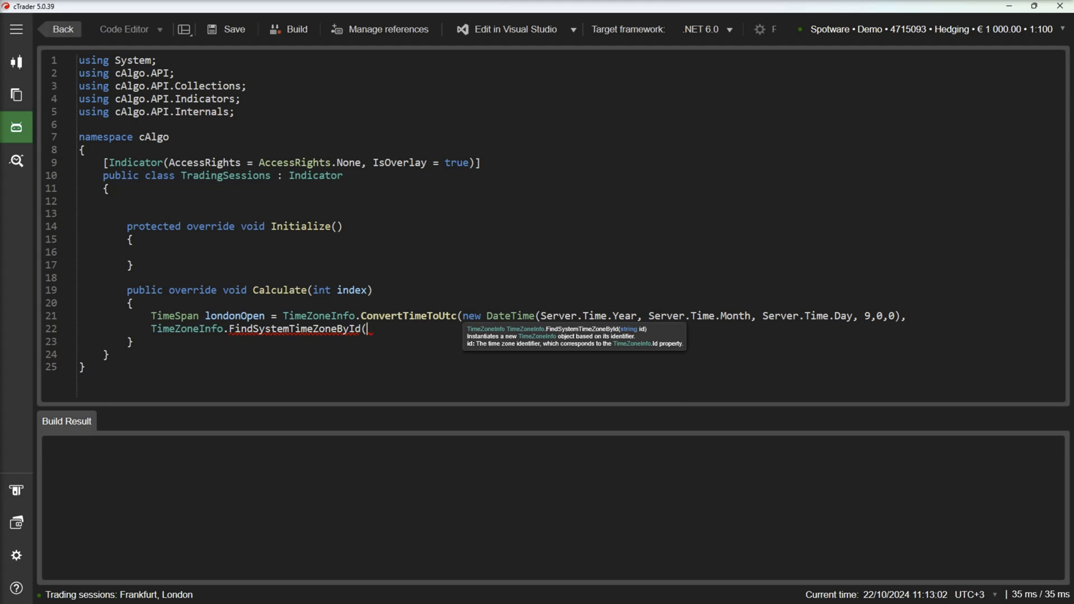
type("\"Greenwich Standard Time\")).TimeOfDay;")
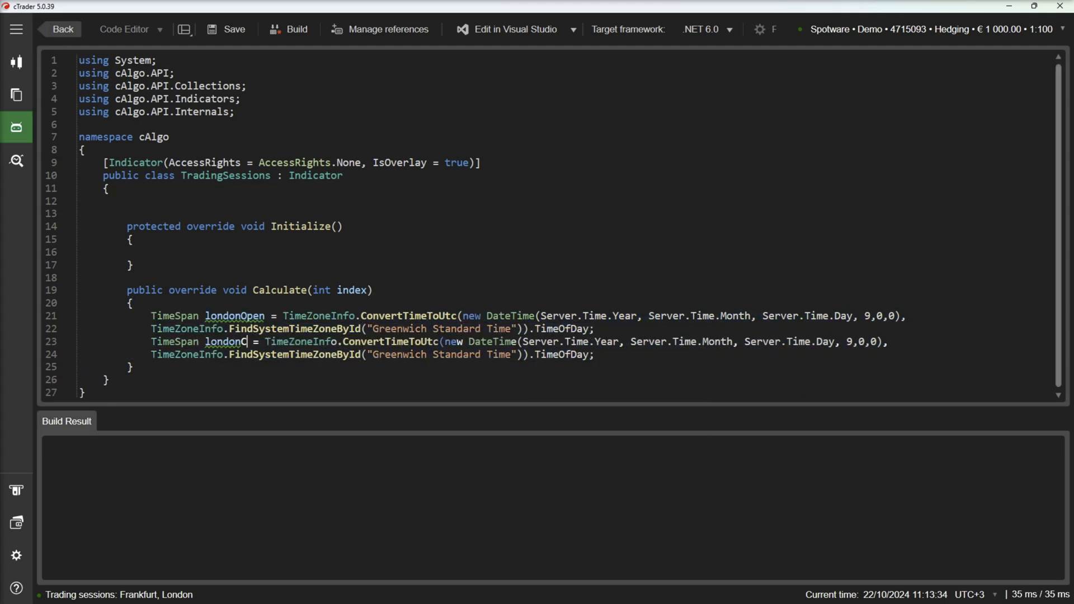
Draw a filled Color.FromArgb(50,0,50,255) rectangle for the London session and build successfully
type("Chart.DrawRectangle(\"London Session\", Server.Time.Date.Add")
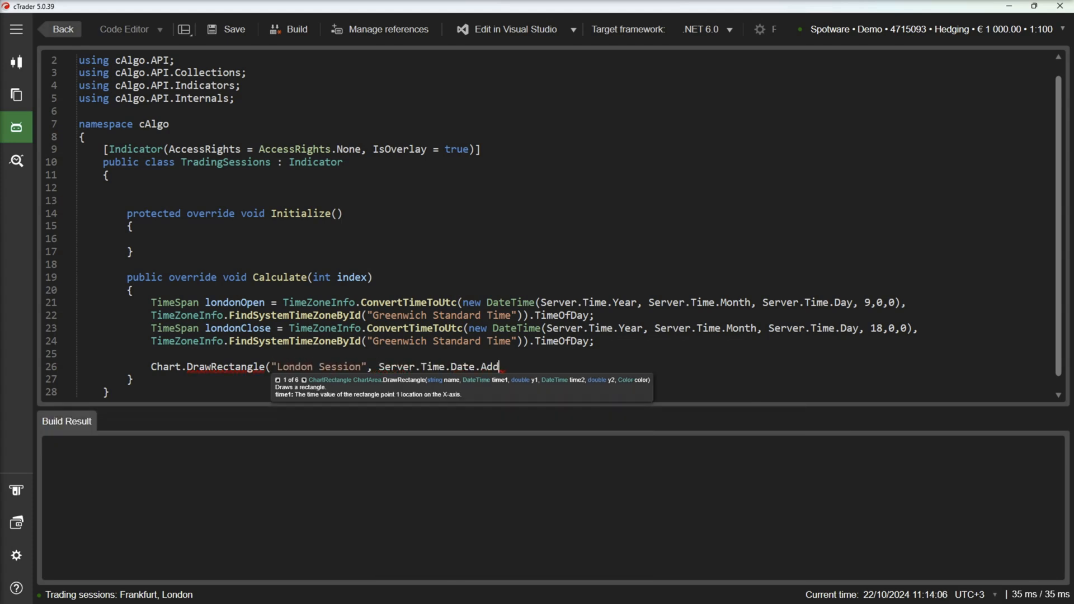
type("(londonOpen), Chart.TopY, Server.Time.Date.Add(londonClose), Chart.BottomY,")
type("Color.FromArgb(50,0,50,255")
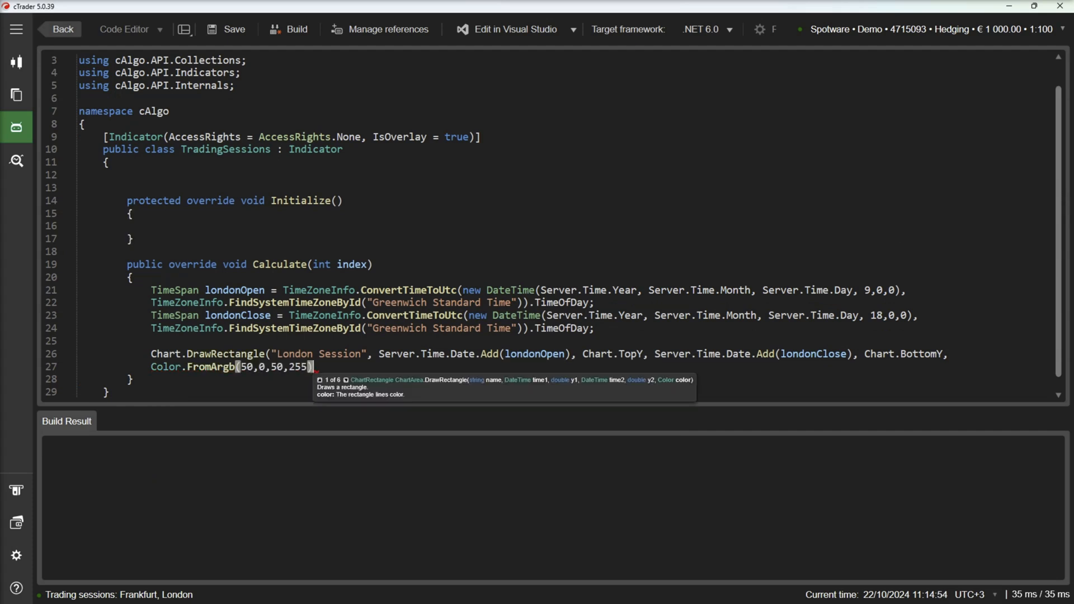
type(".IsFilled = true;")
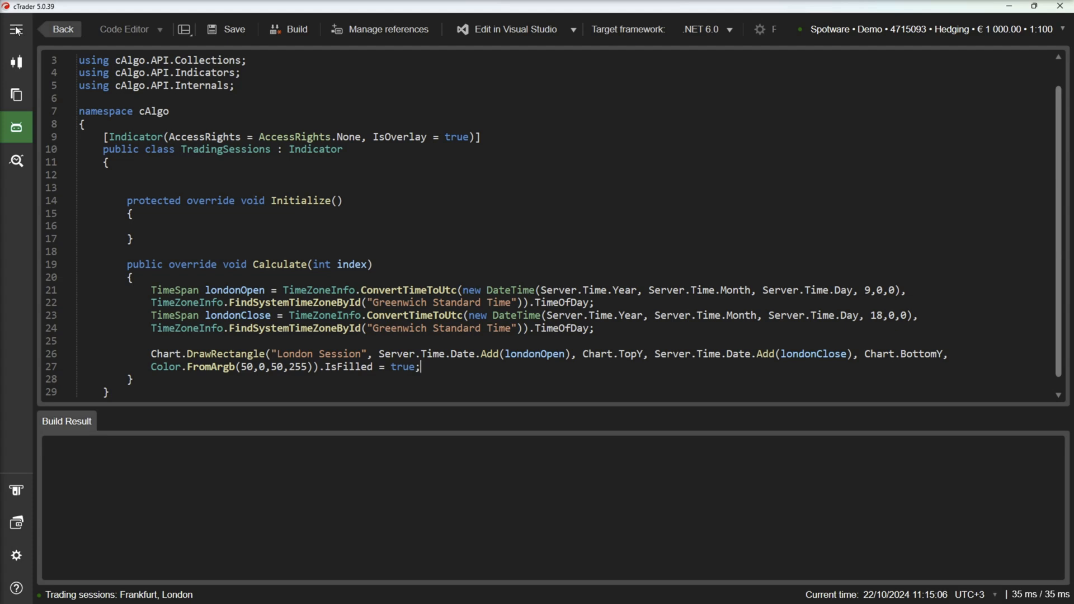
left_click(17, 126)
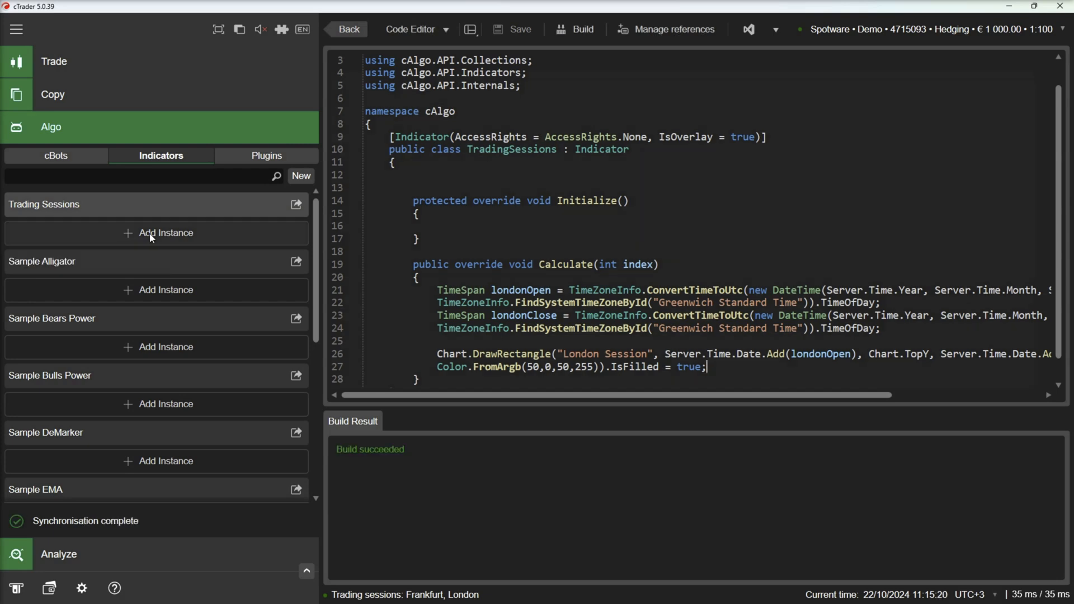
Add a Trading Sessions instance on EURUSD h1, then return to its source code
left_click(165, 232)
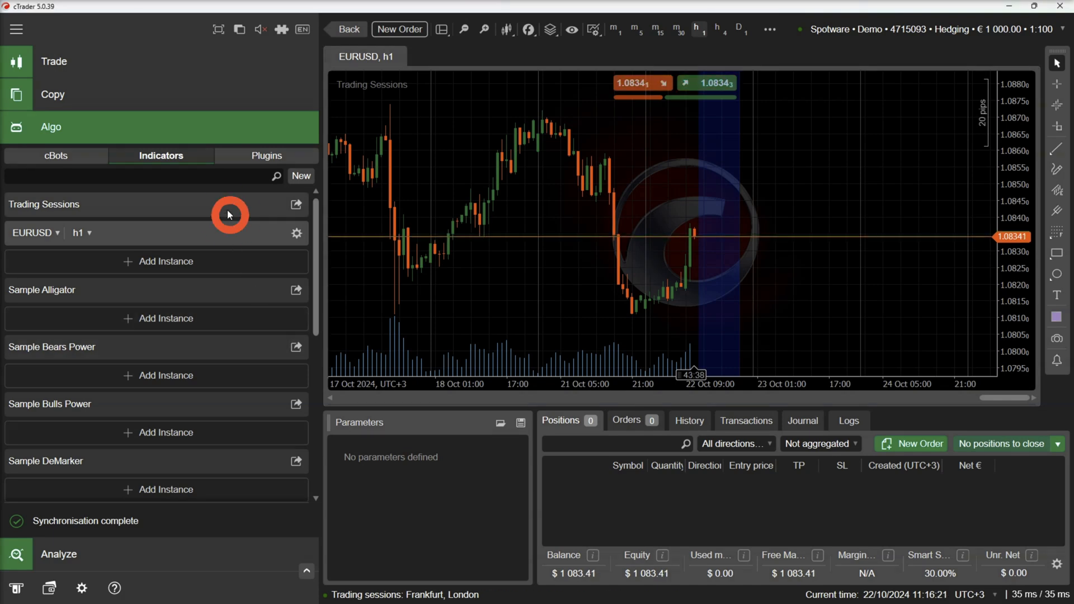
left_click(295, 204)
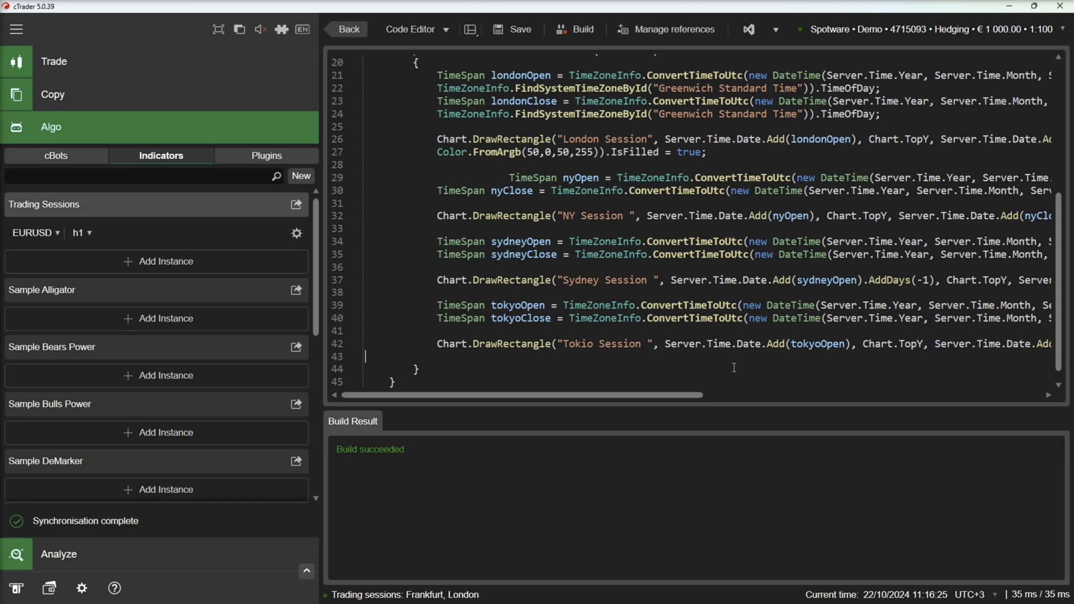
mouse_move(576, 29)
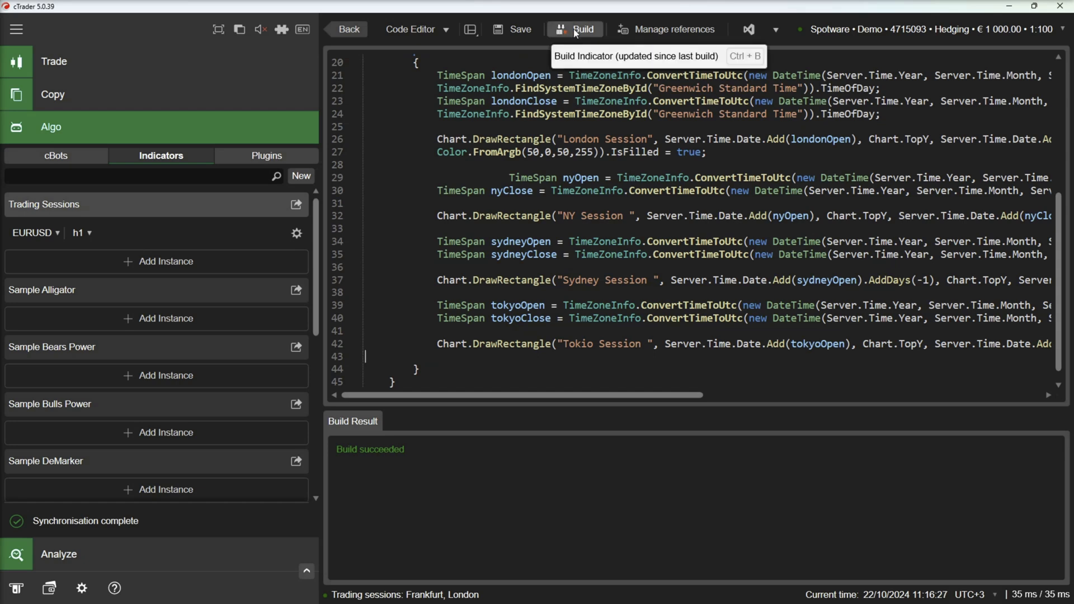
Rebuild the indicator so all coloured session bands appear on EURUSD h1
left_click(577, 29)
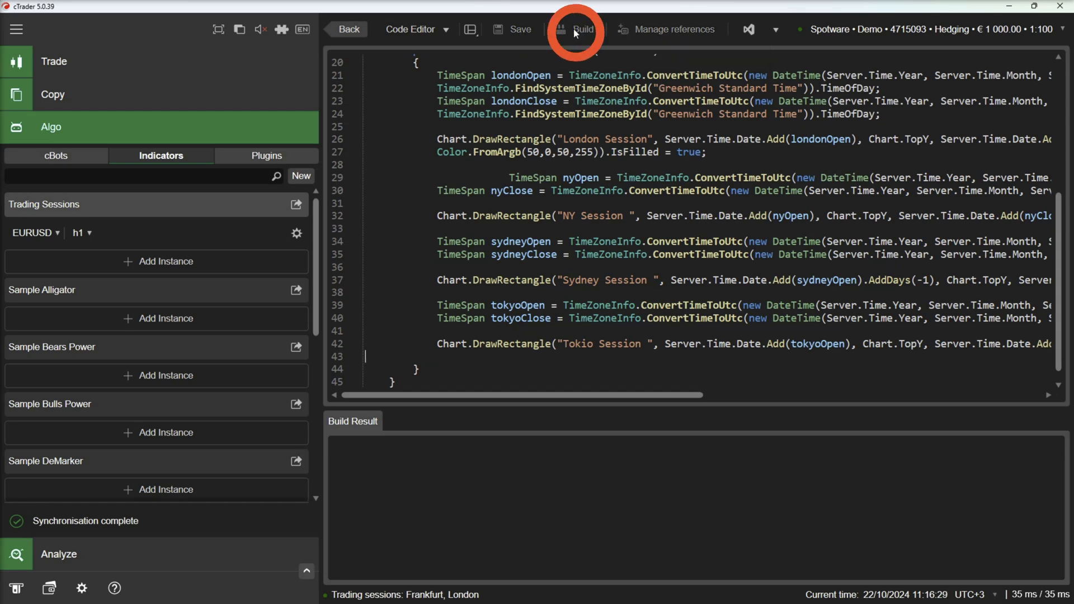
left_click(576, 29)
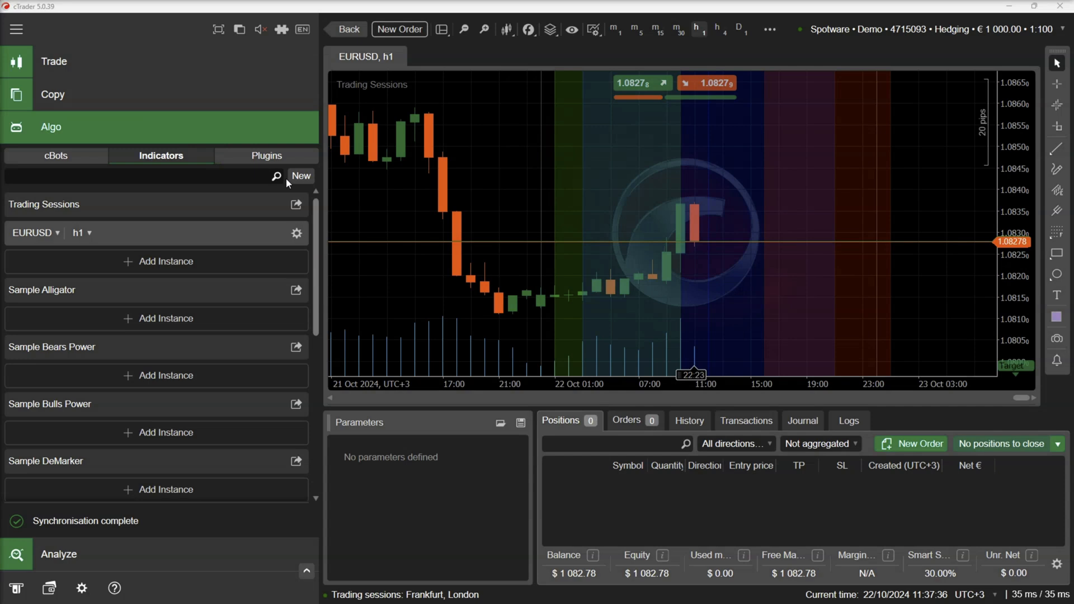
Create a new blank indicator named Support Resistance Example
left_click(301, 175)
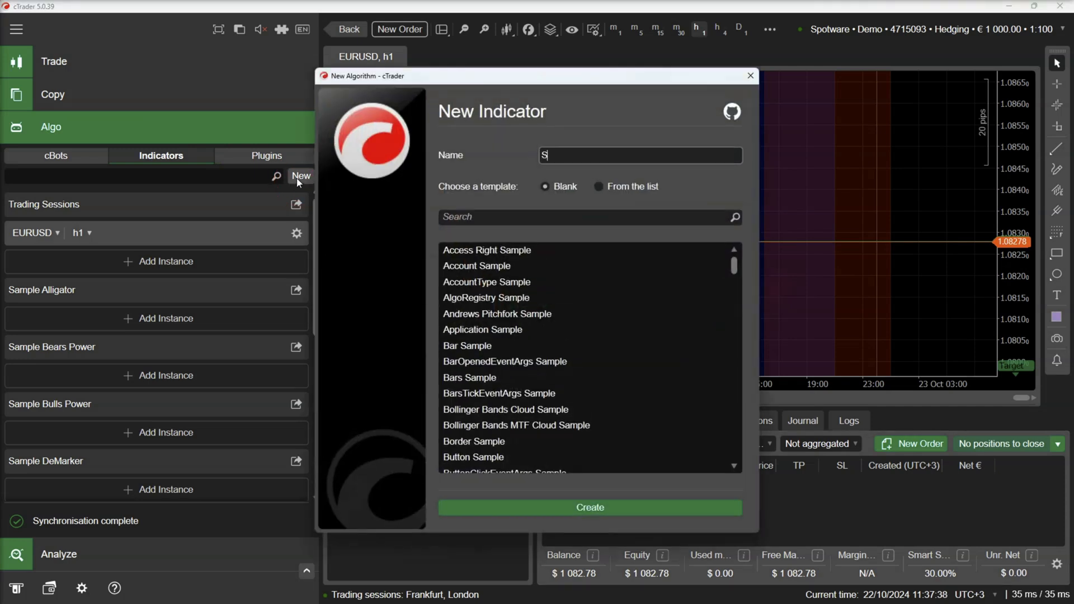
type("upport")
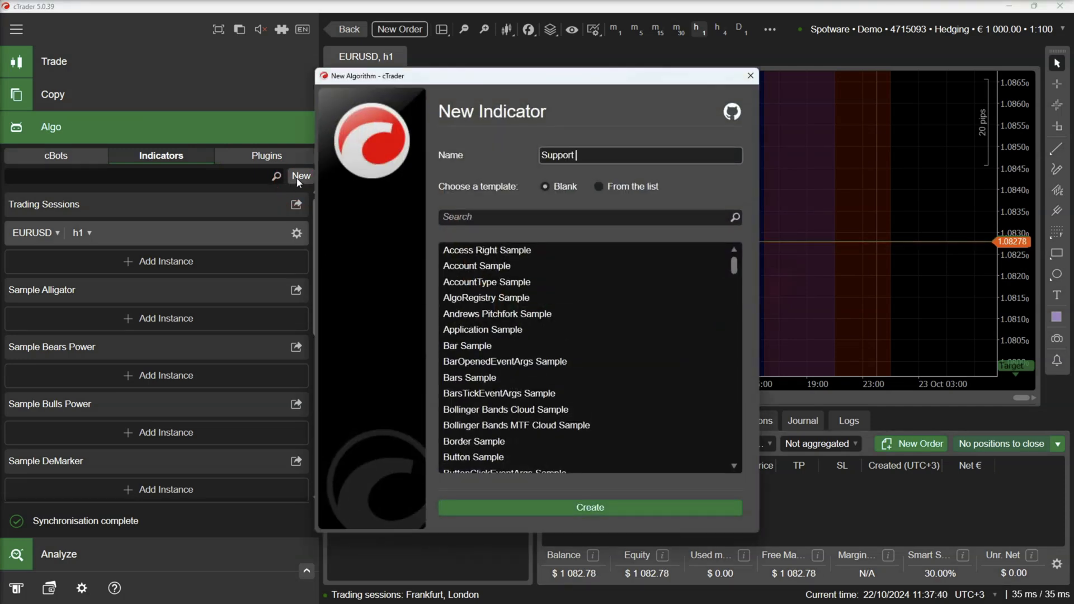
type("Resis")
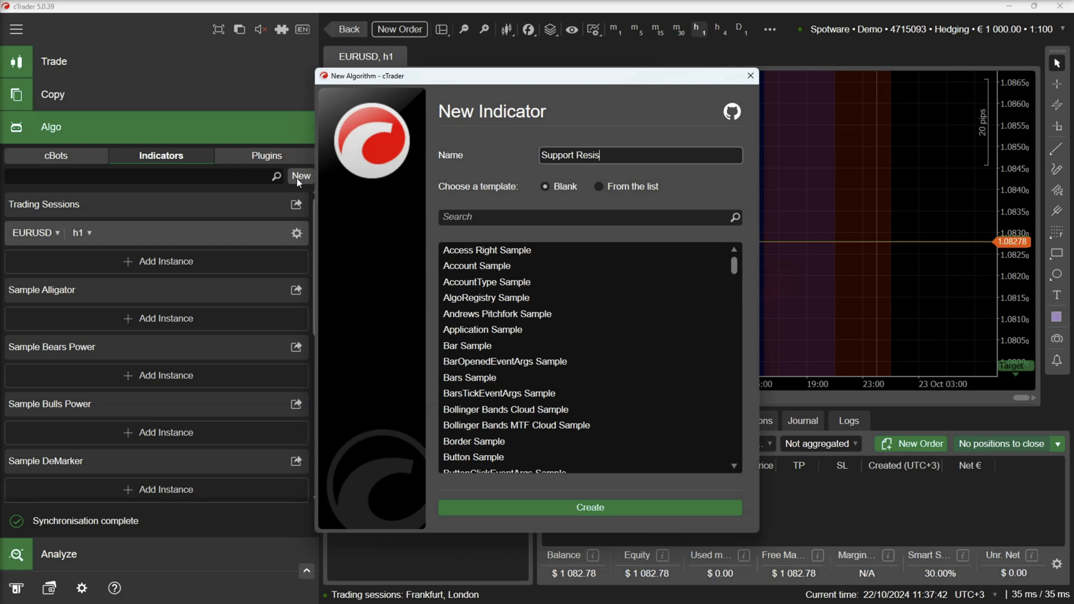
type("tance Ex")
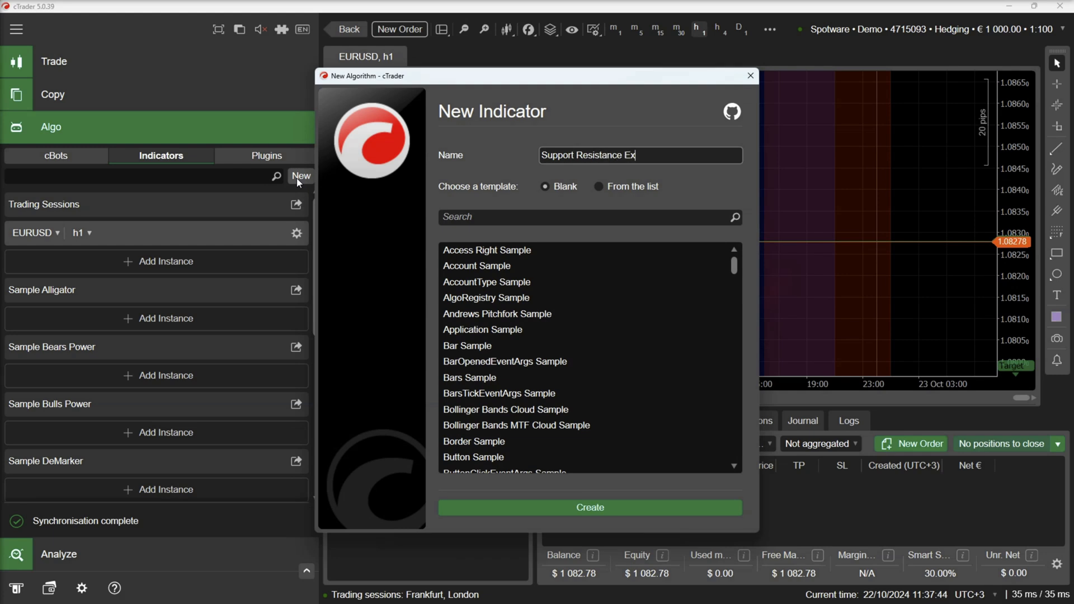
type("ample")
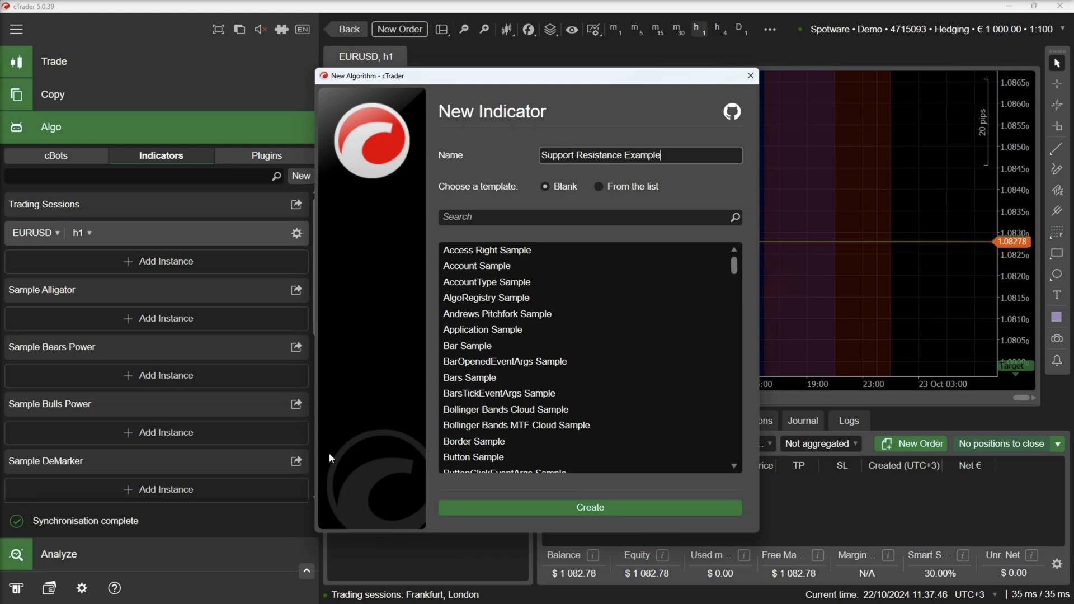
left_click(588, 508)
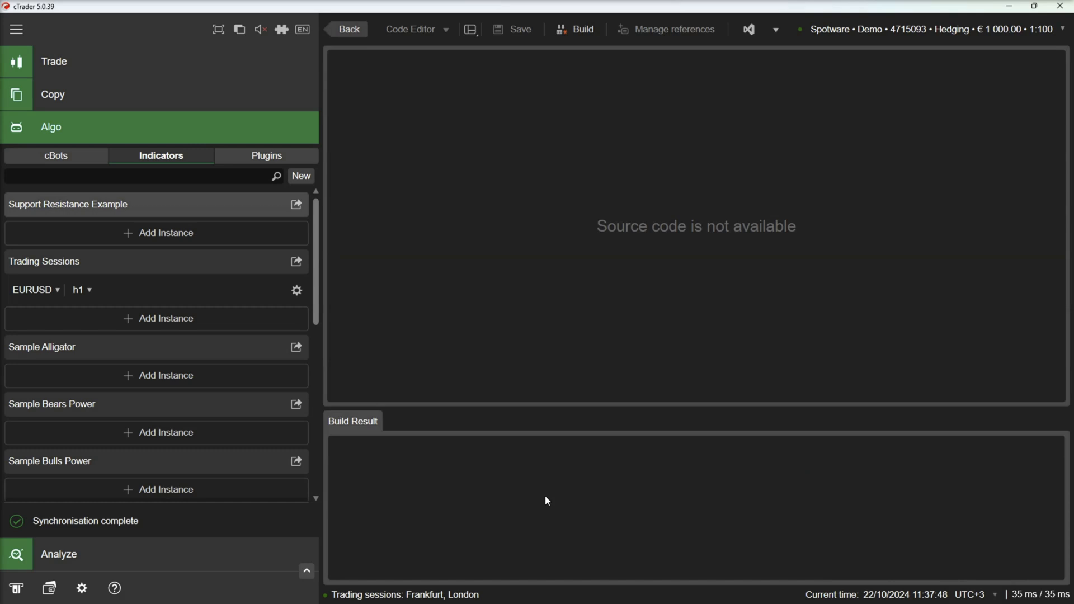
Set IsOverlay = true and strip the template to empty Initialize and Calculate methods
left_click(296, 203)
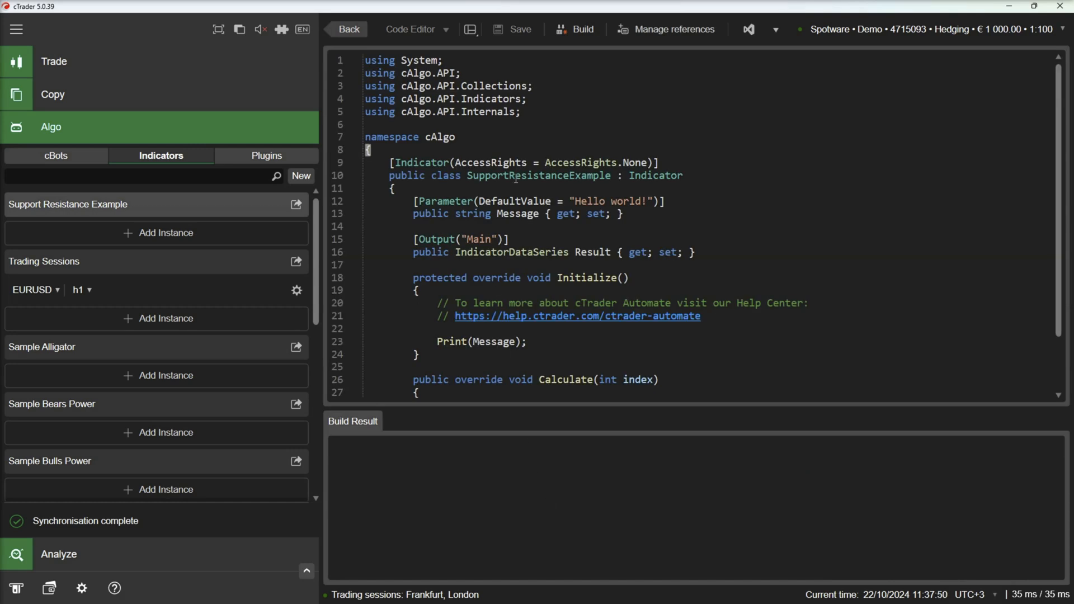
mouse_move(642, 162)
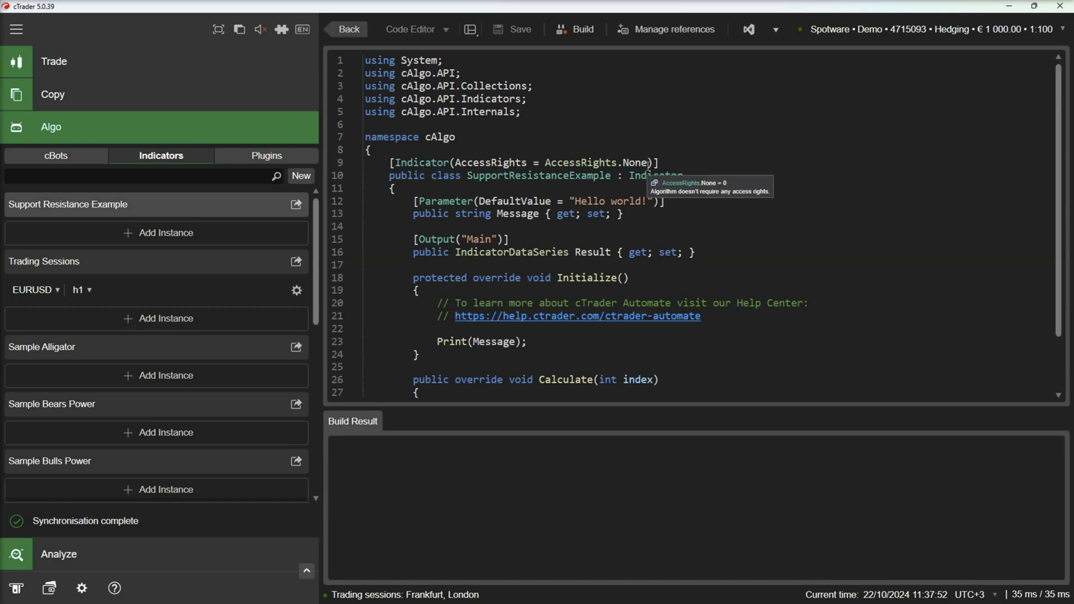
type(", is")
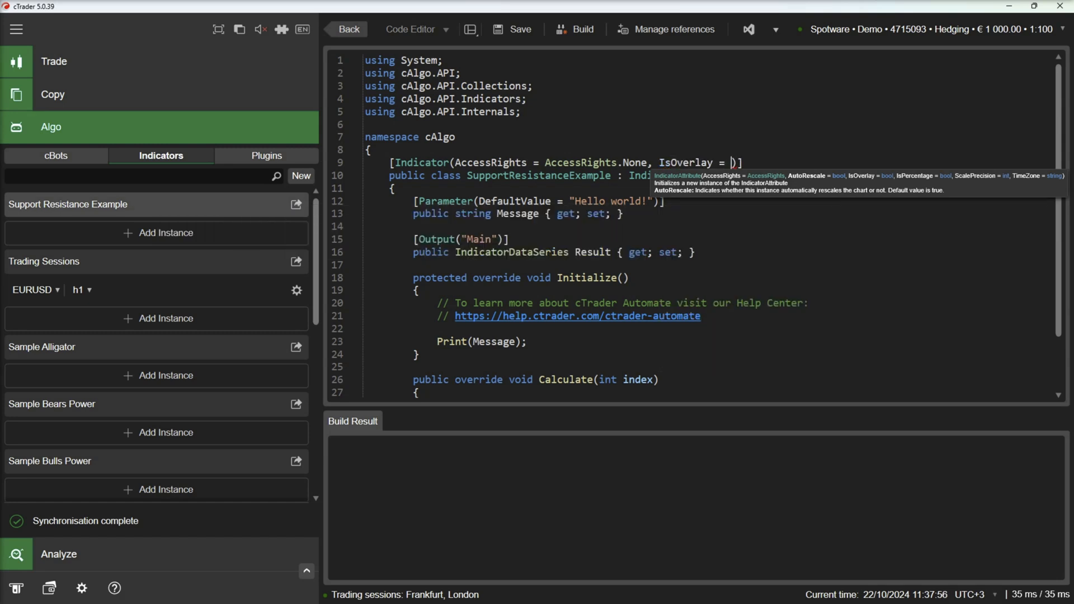
type("true")
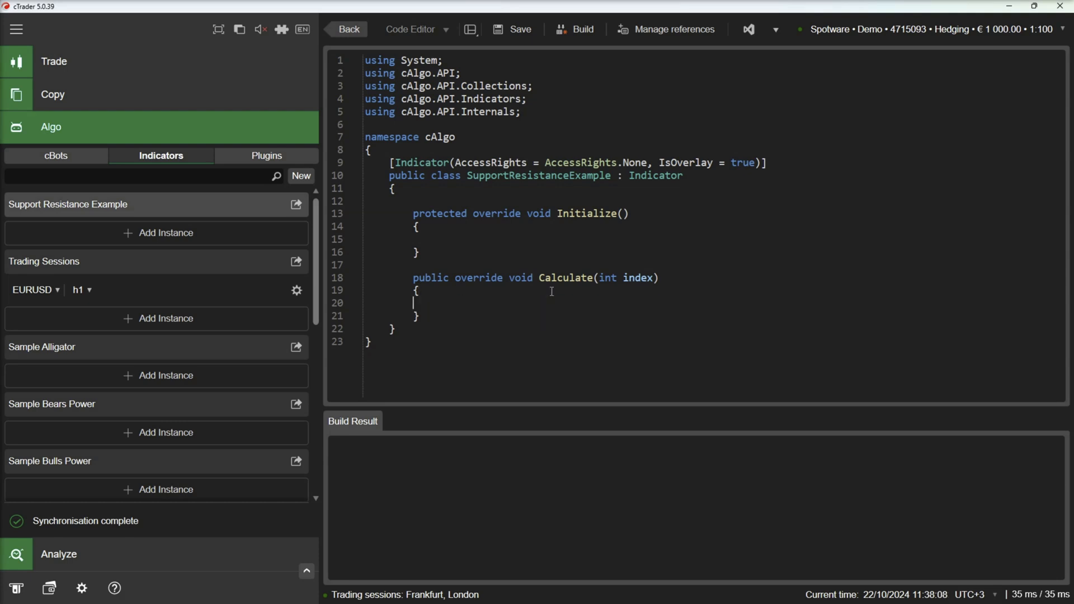
mouse_move(15, 29)
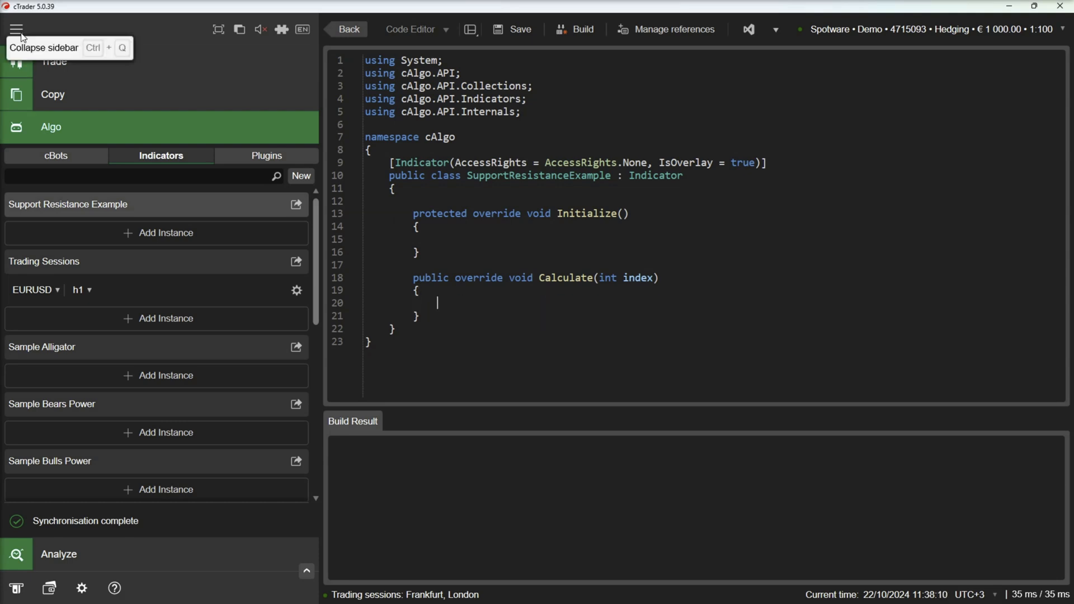
left_click(15, 29)
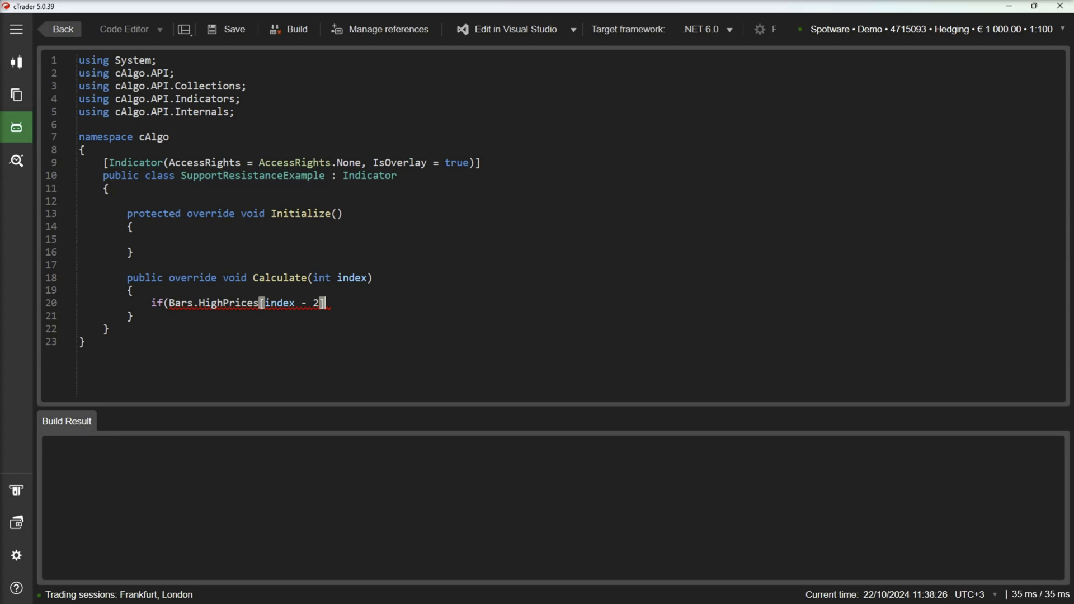
Draw a translucent green rectangle where HighPrices[index-2] exceeds the two bars on each side
type("] > Bars.HighPrices[index - 1] &&Bars.HighPrices[index - 2] > Bars.HighPrices[index] &&")
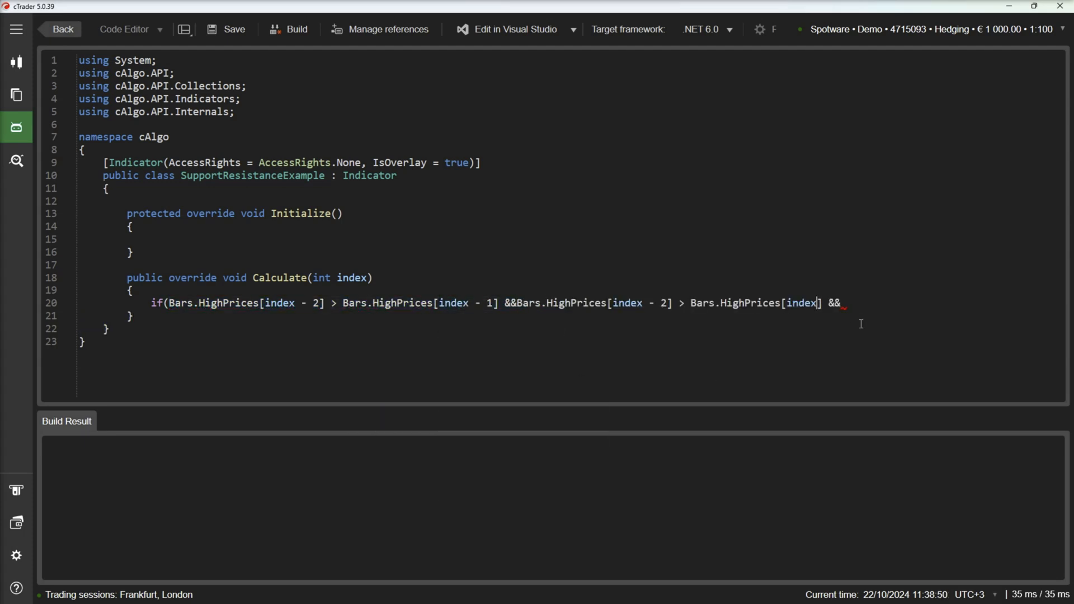
type("Bars.HighPrices[index - 2] > Bars.HighPrices[index - 3] && Bars.HighPrices[index - 2] > Bars.HighPrices[index - 4] &&")
type("Chart.DrawRectangle(")
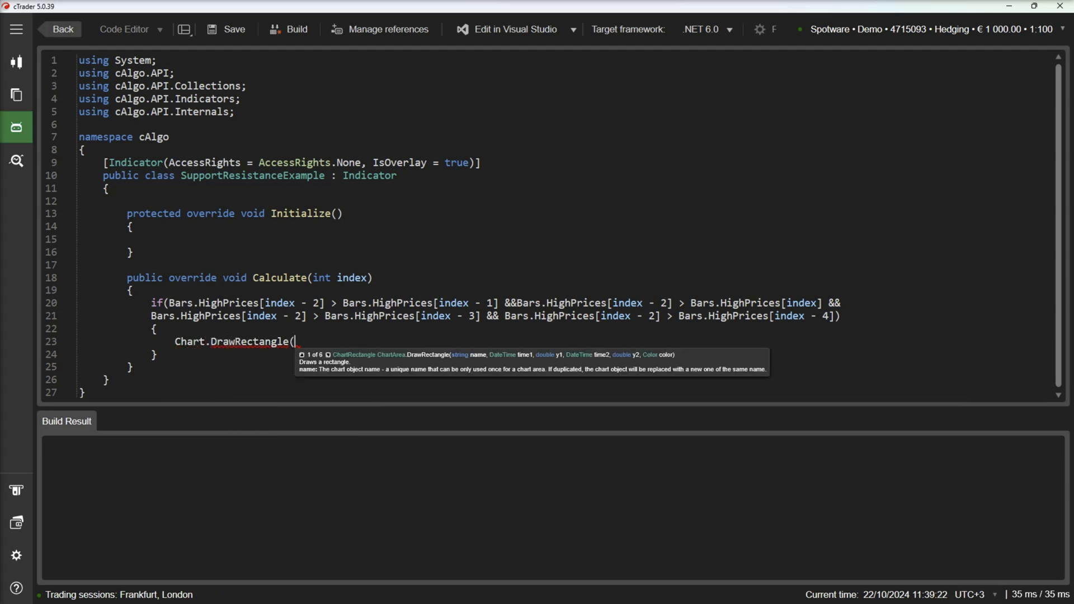
type("Bars.OpenTimes[index - 2].ToString(), Bars.OpenTimes[index - 2], Bars.HighPrices[")
type("Bars.OpenTimes[index - 2].AddDays(1), Bars.ClosePrices[")
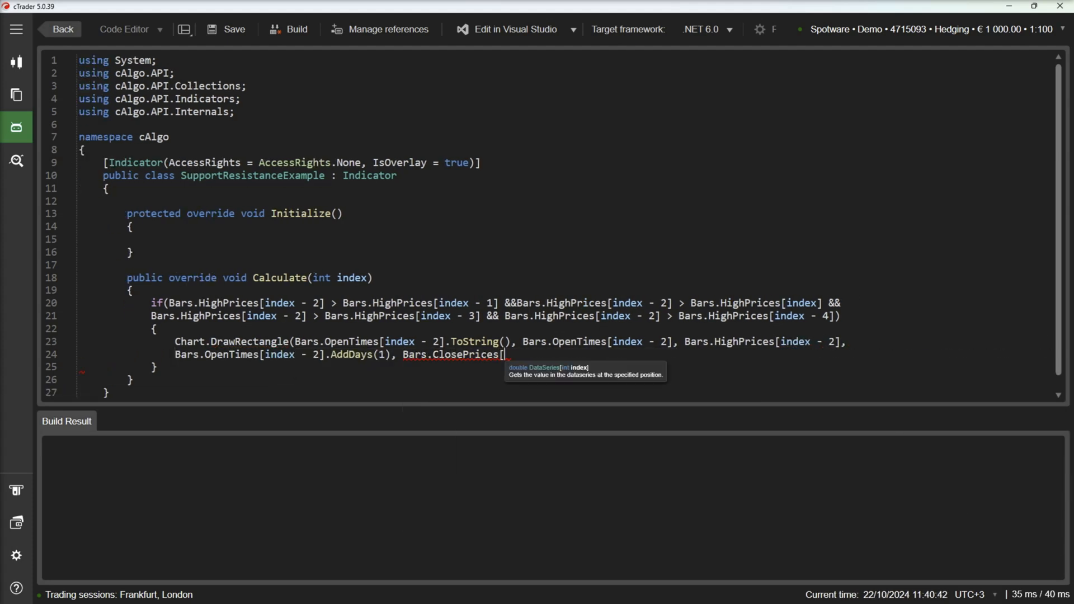
type("index - 2], Color.FromArgb(50, Color.Green)).IsFilled = true;")
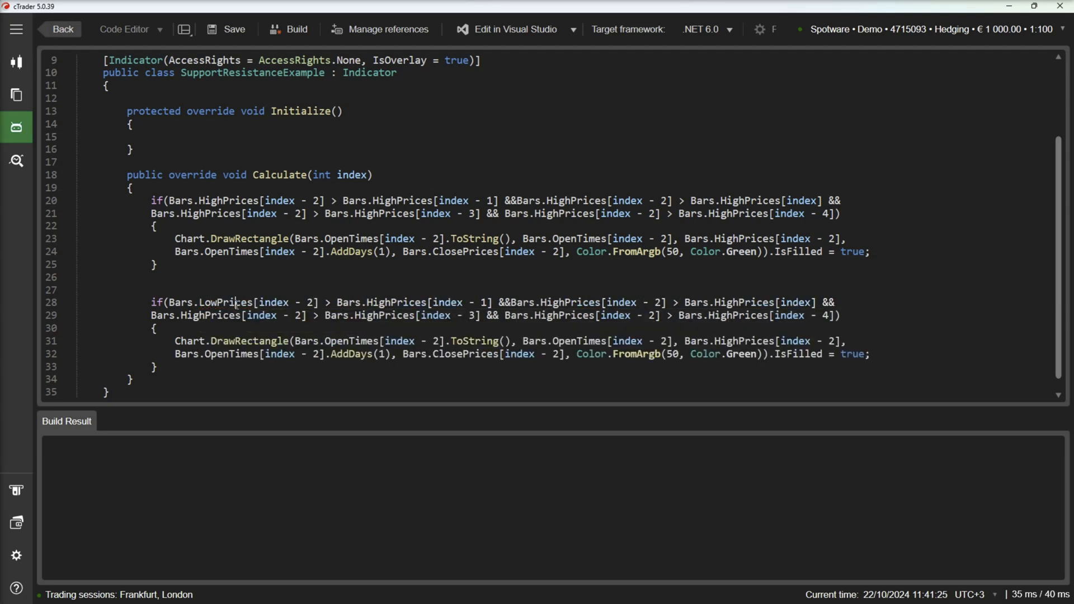
Switch the duplicated block to LowPrices and Red, build, and add an EURUSD h1 instance
double_click(396, 302)
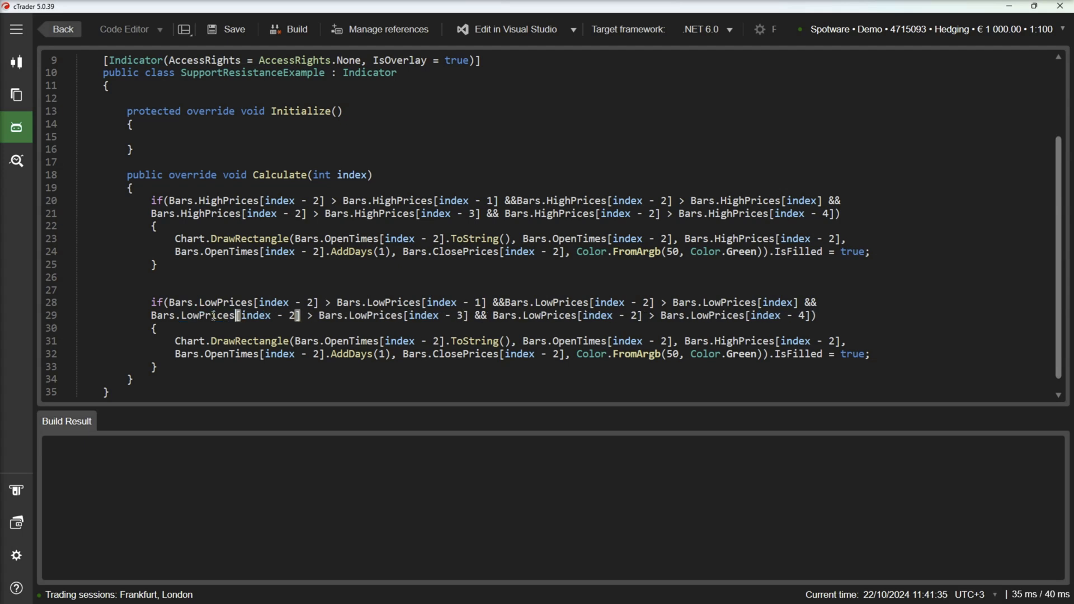
double_click(742, 340)
type("Low")
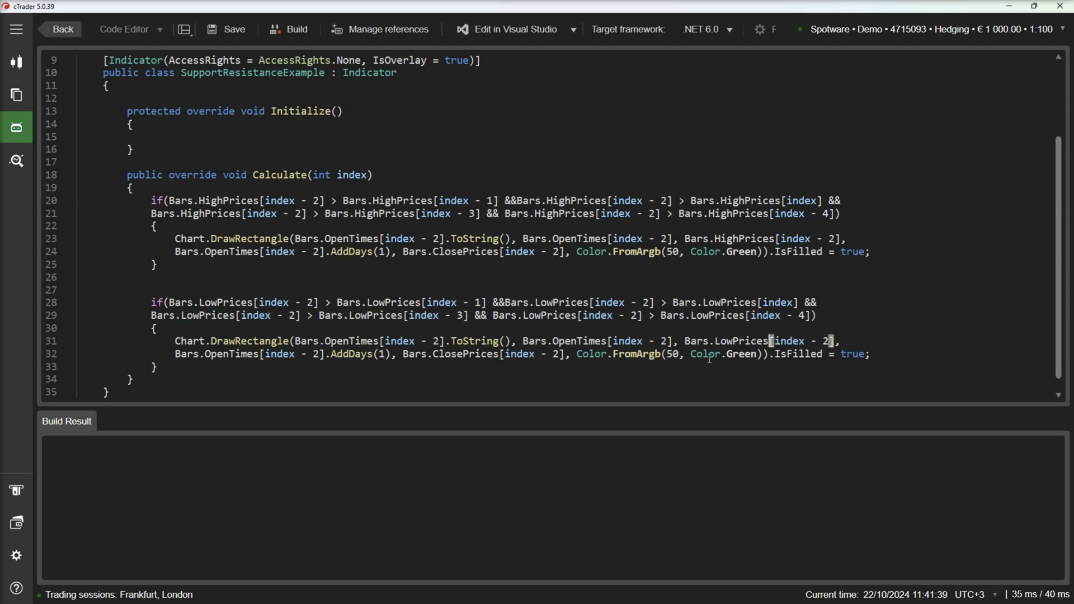
type("Red")
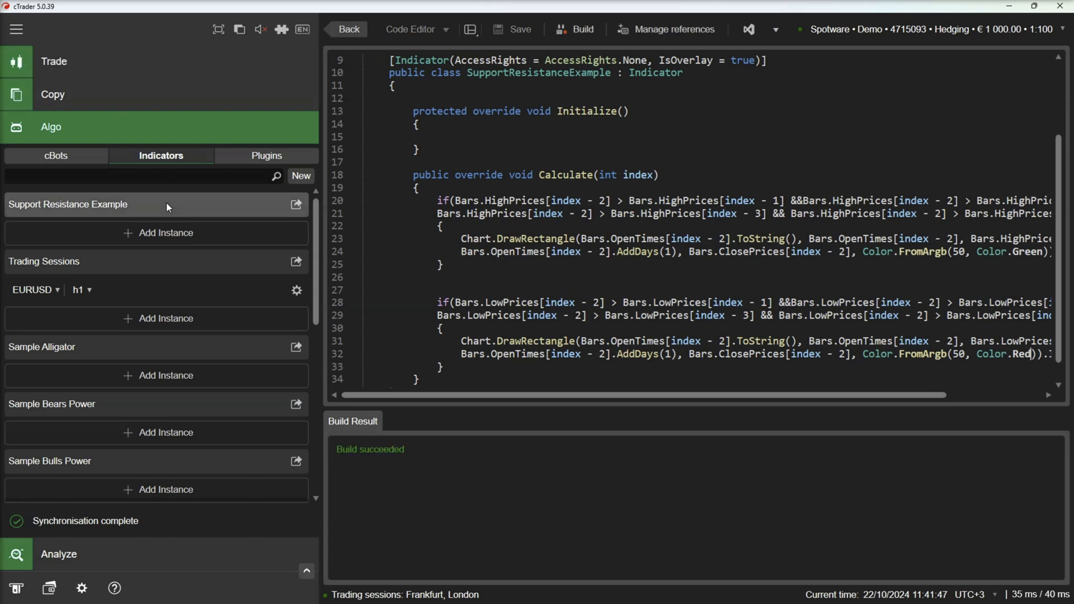
left_click(165, 232)
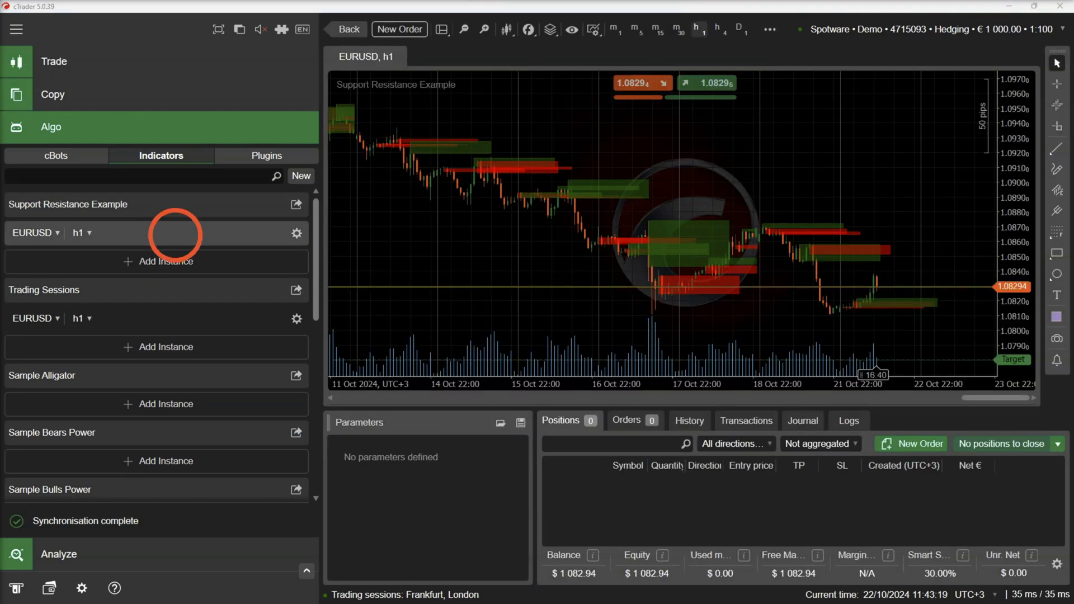